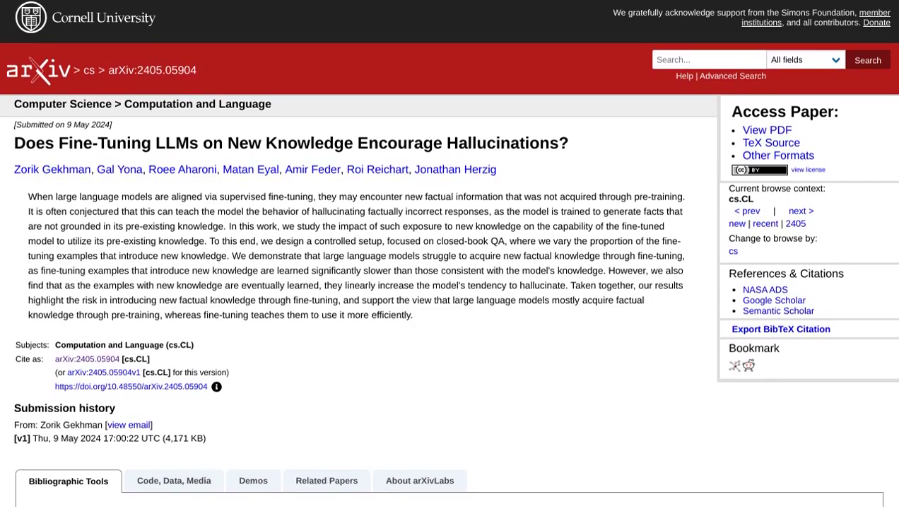
pyautogui.scroll(-3)
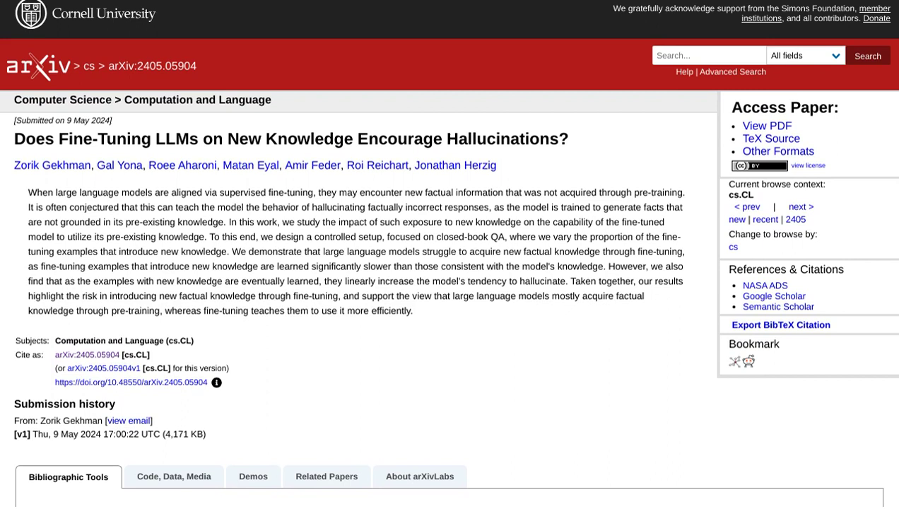
pyautogui.scroll(-3)
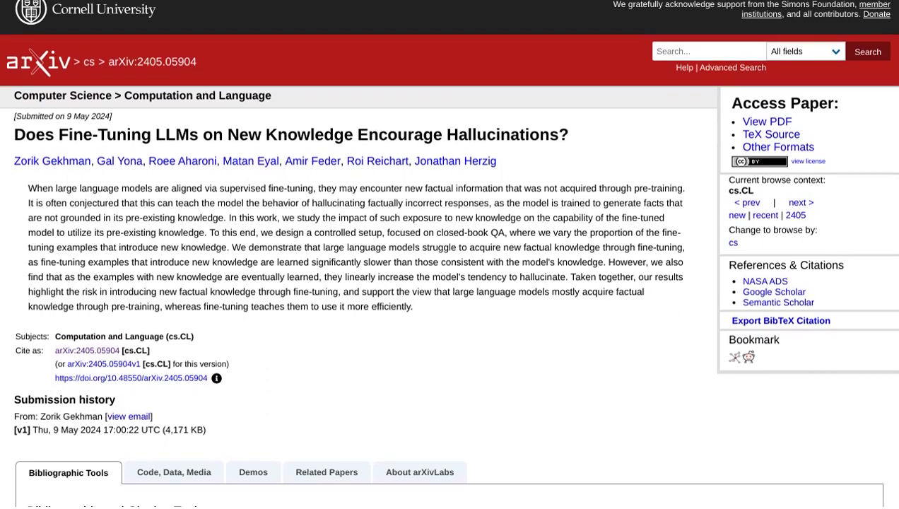
pyautogui.scroll(-3)
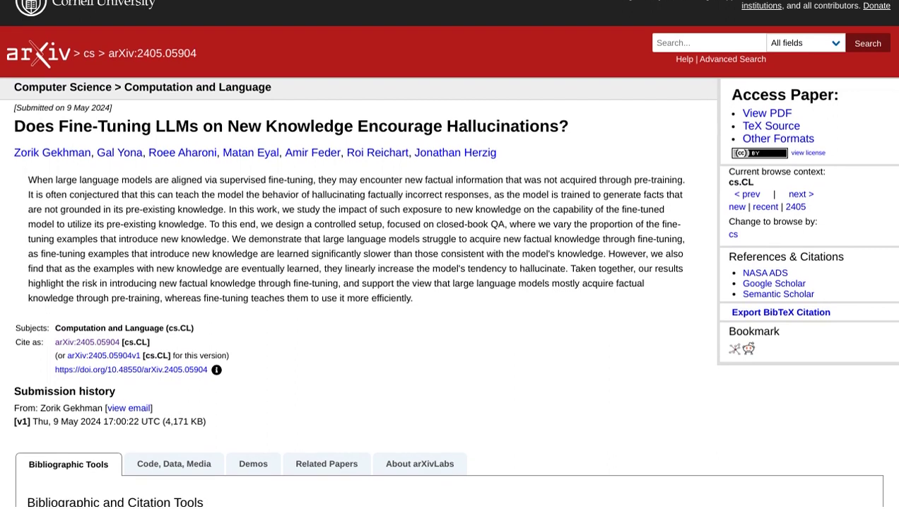
pyautogui.scroll(-3)
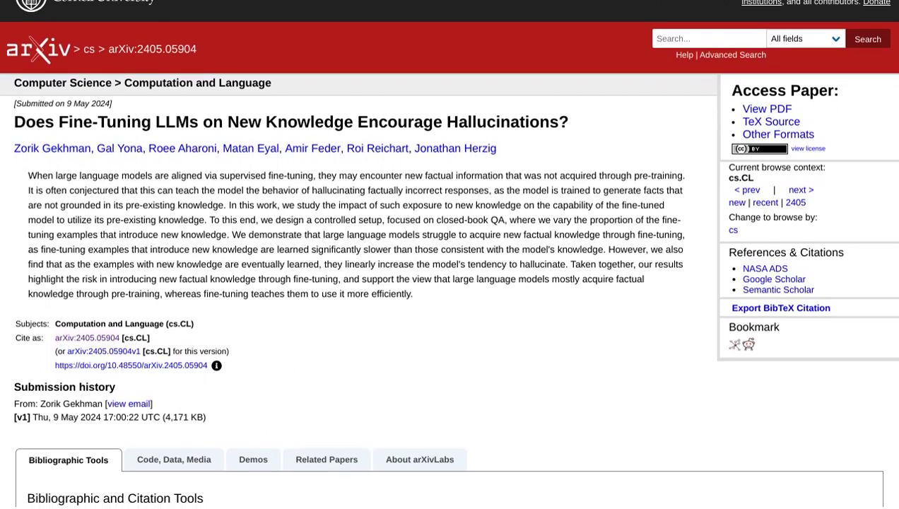
pyautogui.scroll(-3)
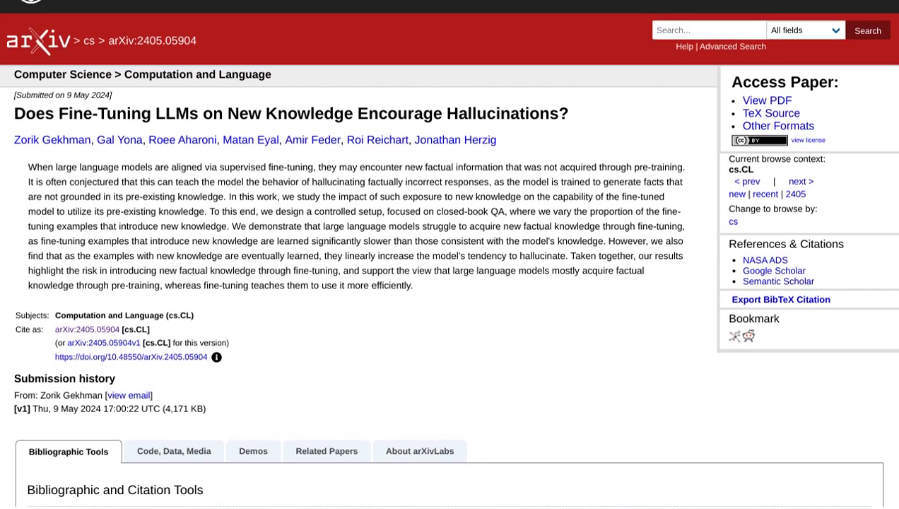
pyautogui.scroll(-3)
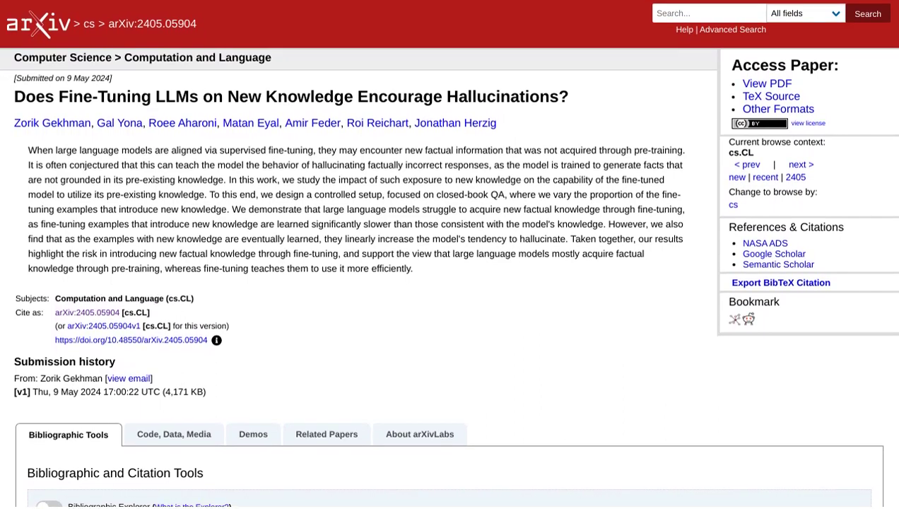
pyautogui.scroll(-3)
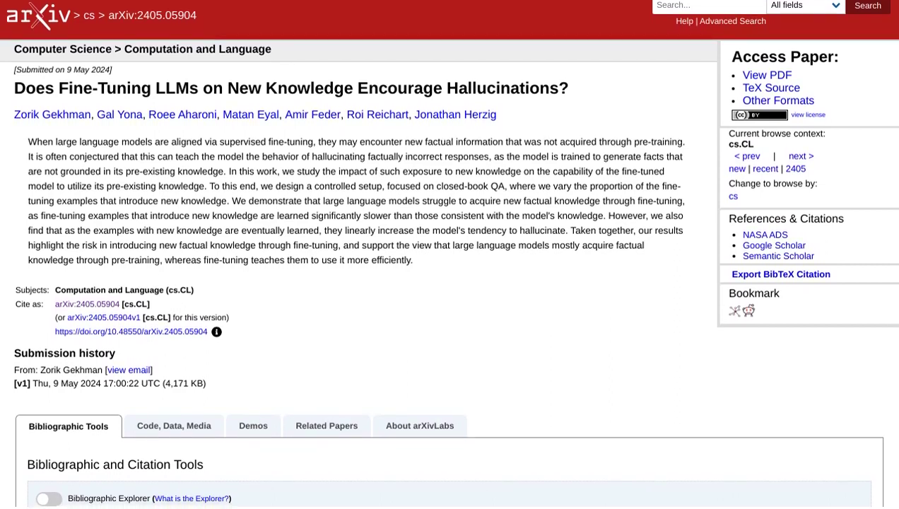
pyautogui.scroll(-3)
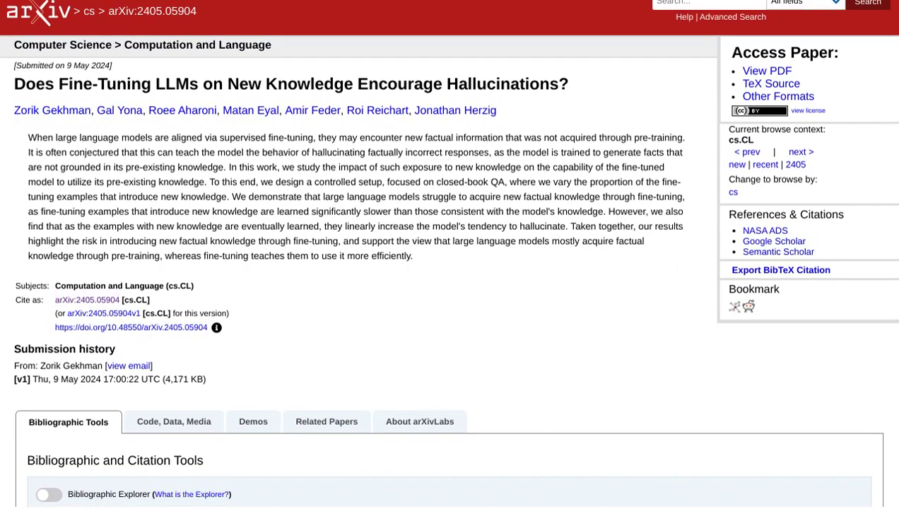
pyautogui.scroll(-3)
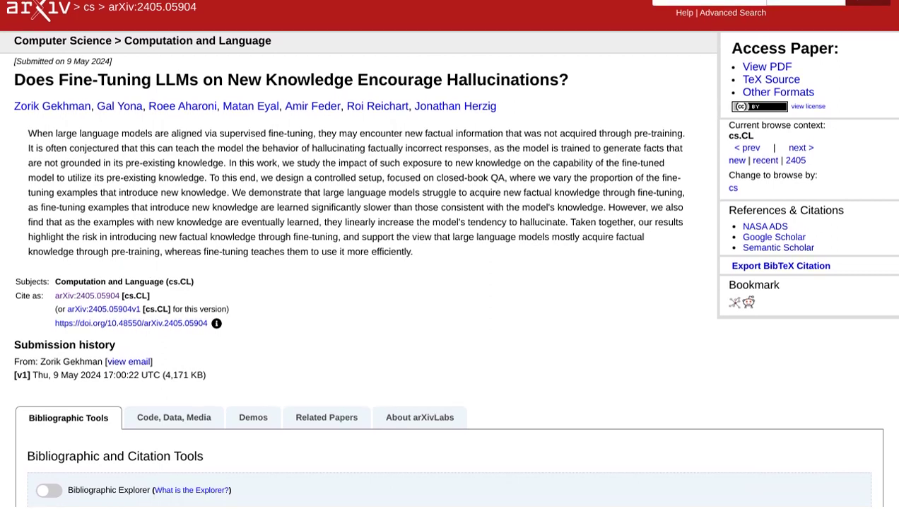
pyautogui.scroll(-3)
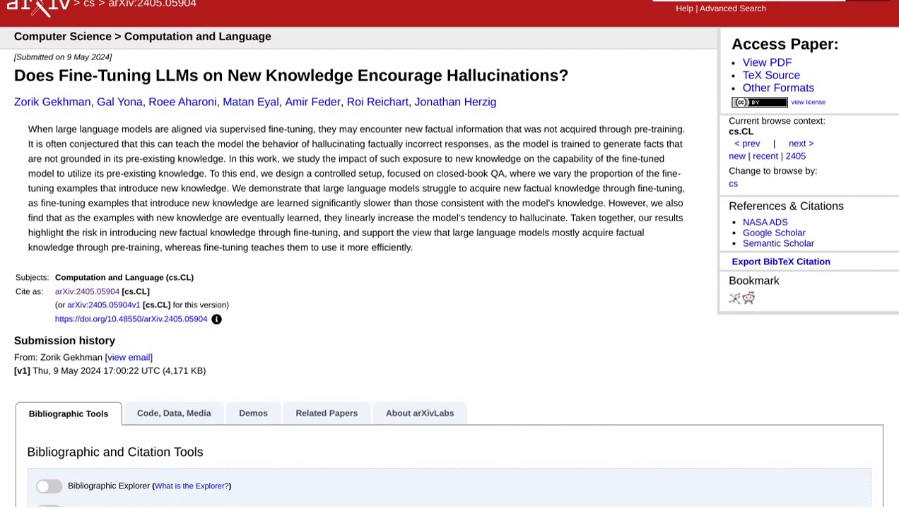
pyautogui.scroll(-3)
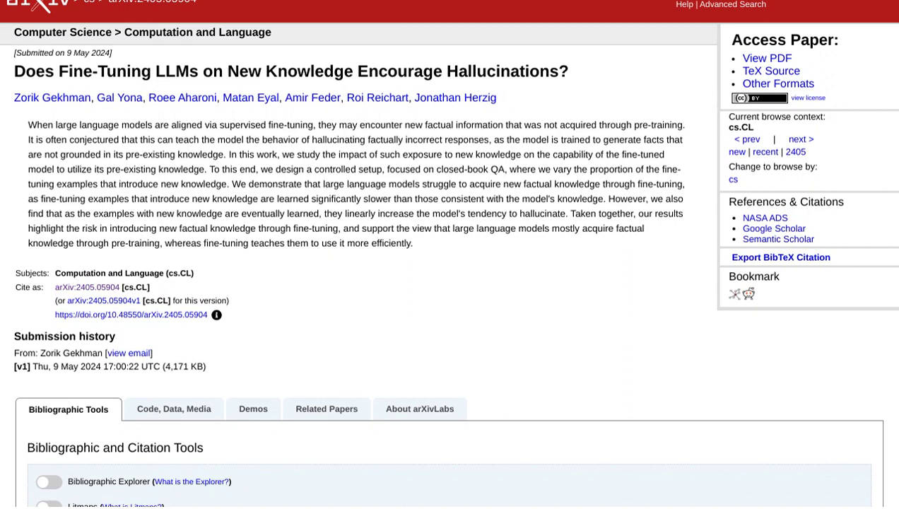
pyautogui.scroll(-3)
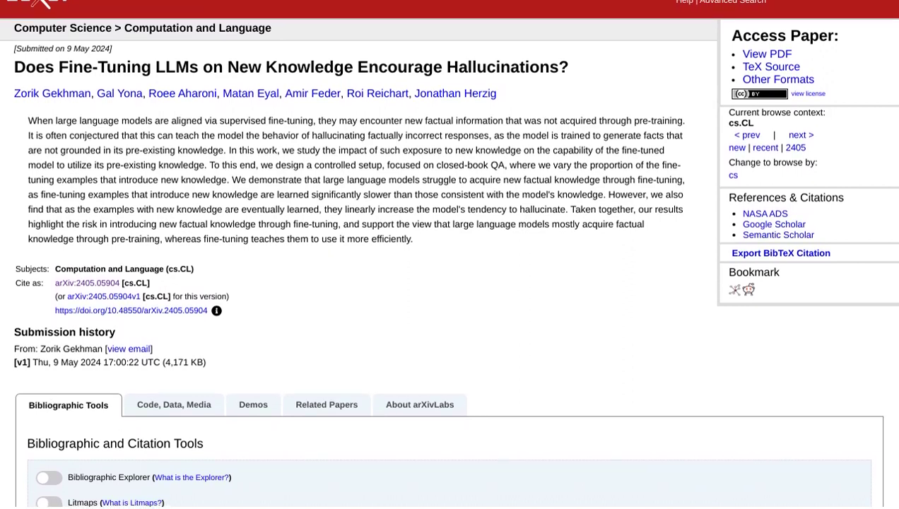
pyautogui.scroll(-3)
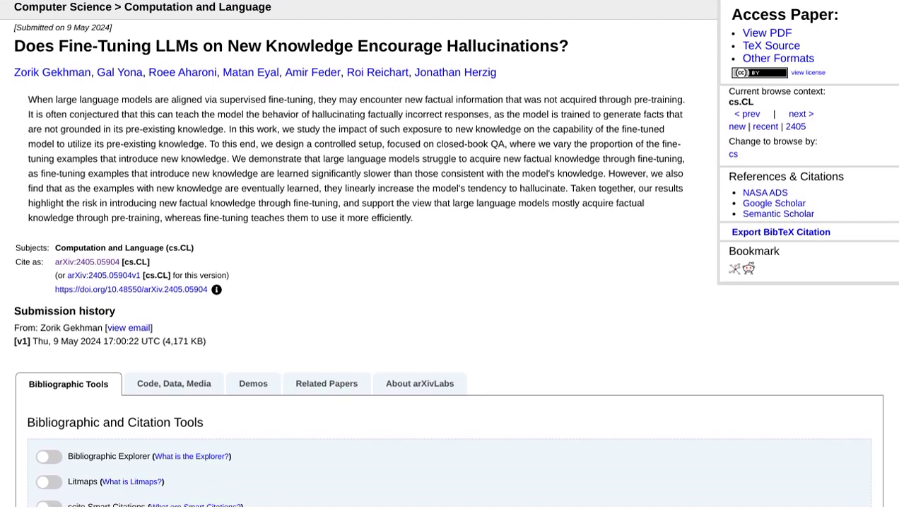
pyautogui.scroll(-3)
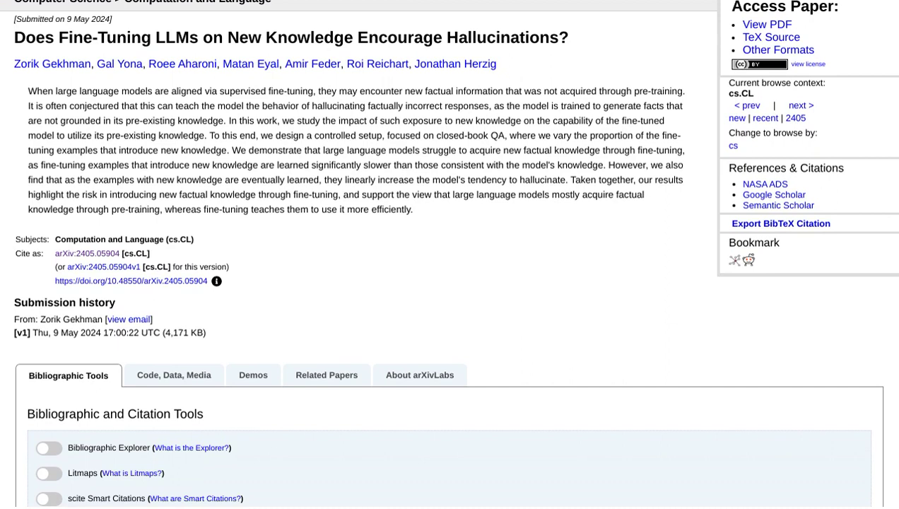
pyautogui.scroll(-3)
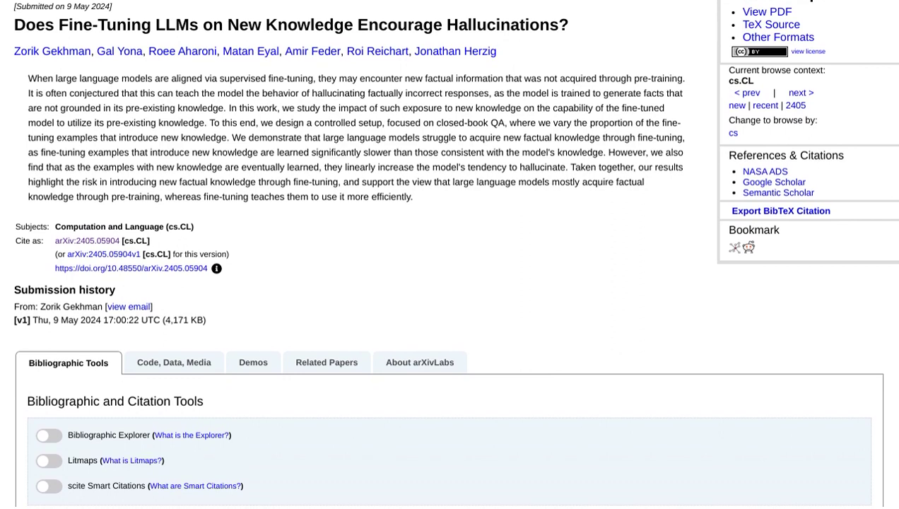
pyautogui.scroll(-3)
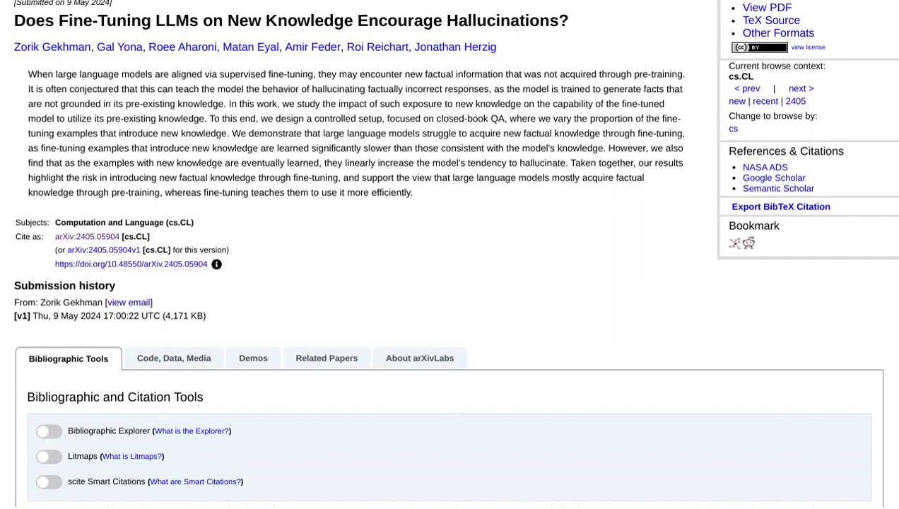
pyautogui.scroll(-3)
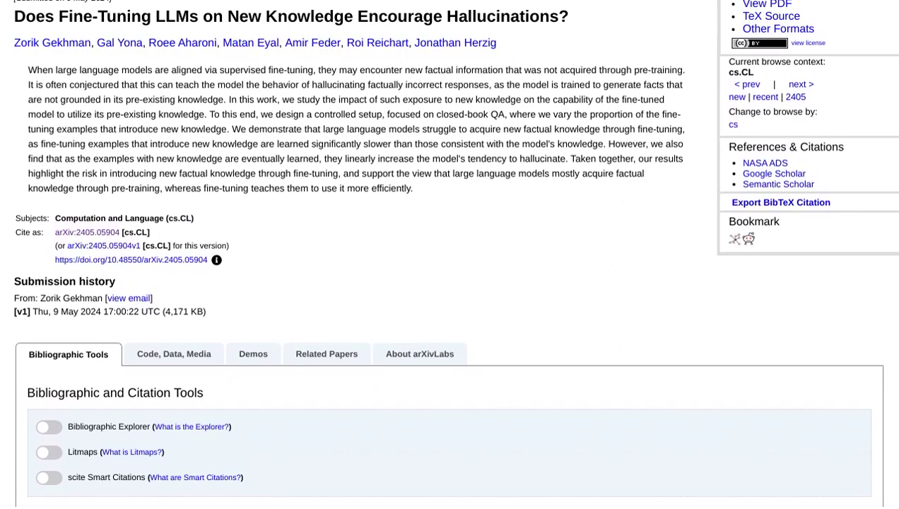
pyautogui.scroll(-3)
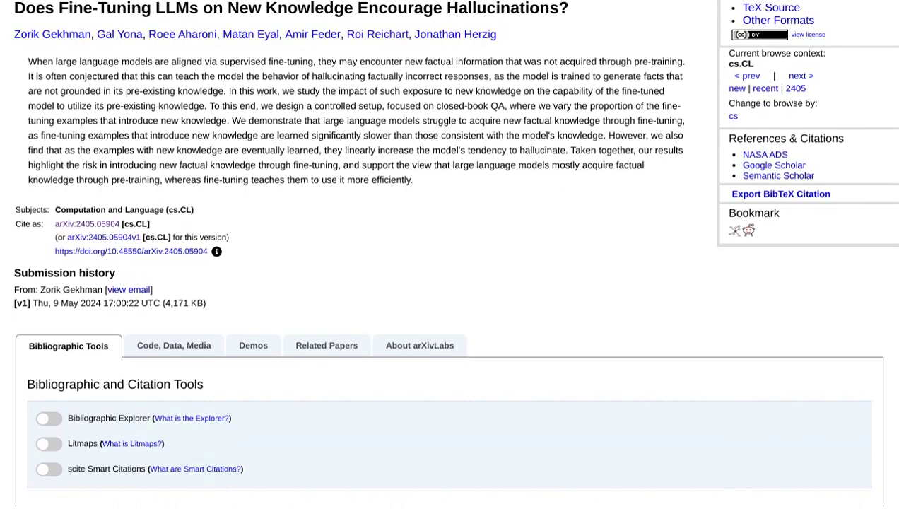
pyautogui.scroll(-3)
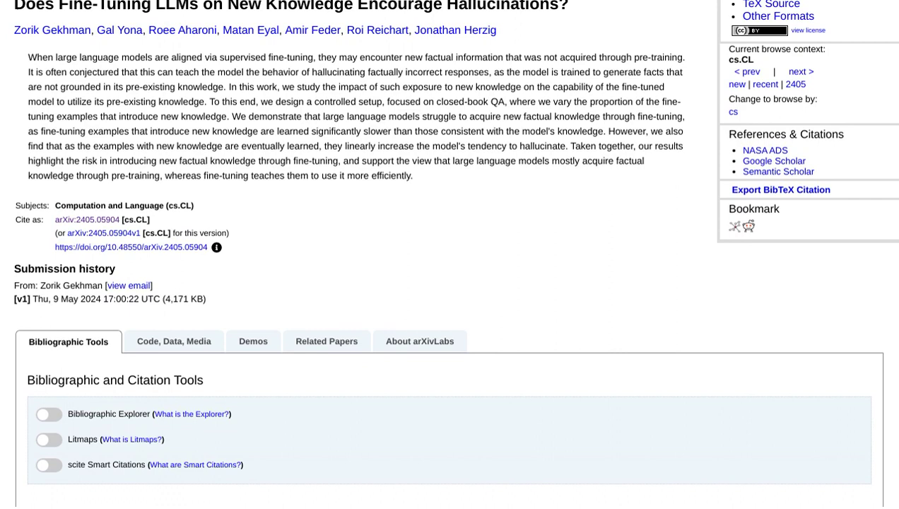
pyautogui.scroll(3)
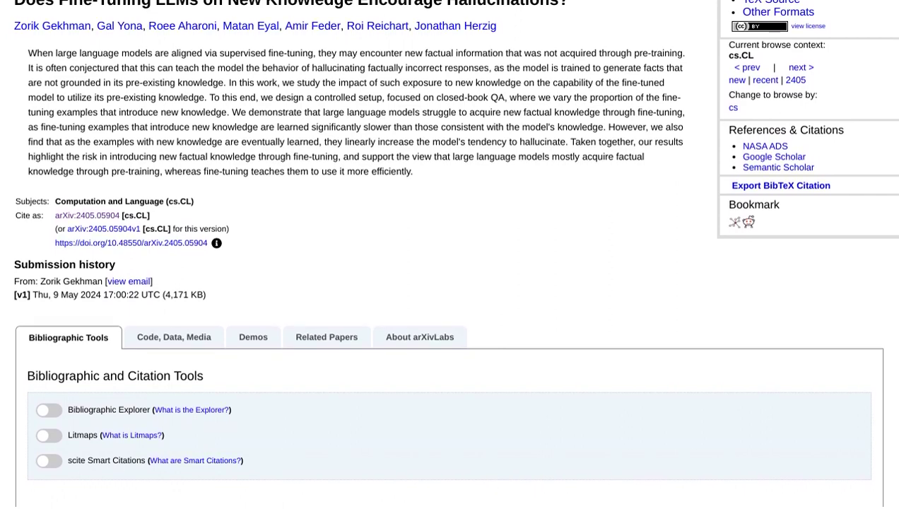
pyautogui.scroll(-3)
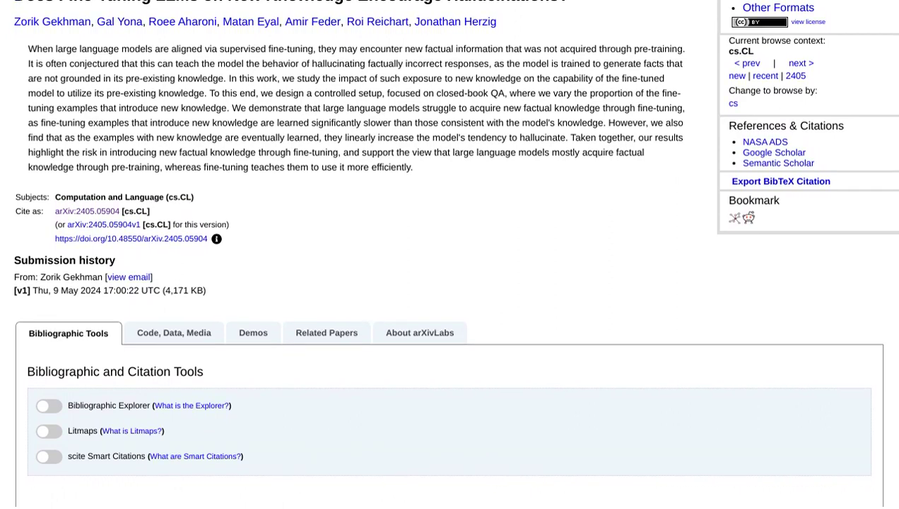
pyautogui.scroll(-3)
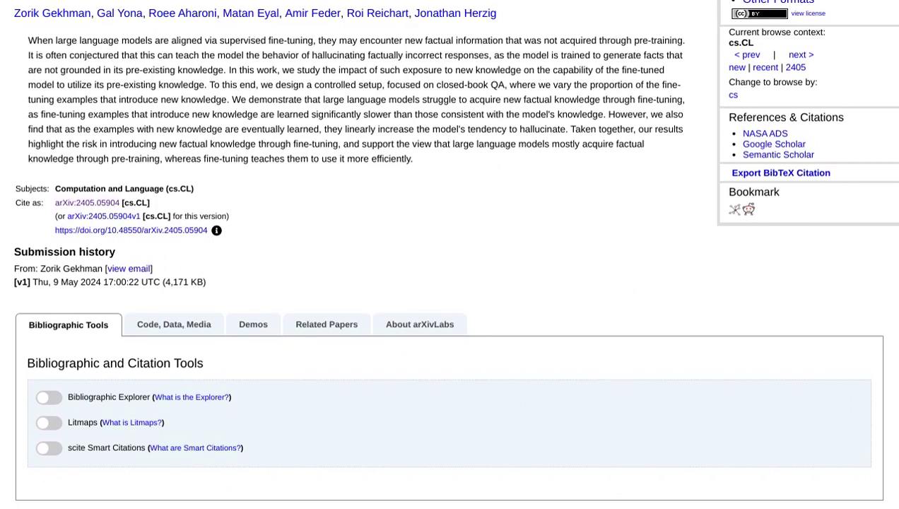
pyautogui.scroll(-3)
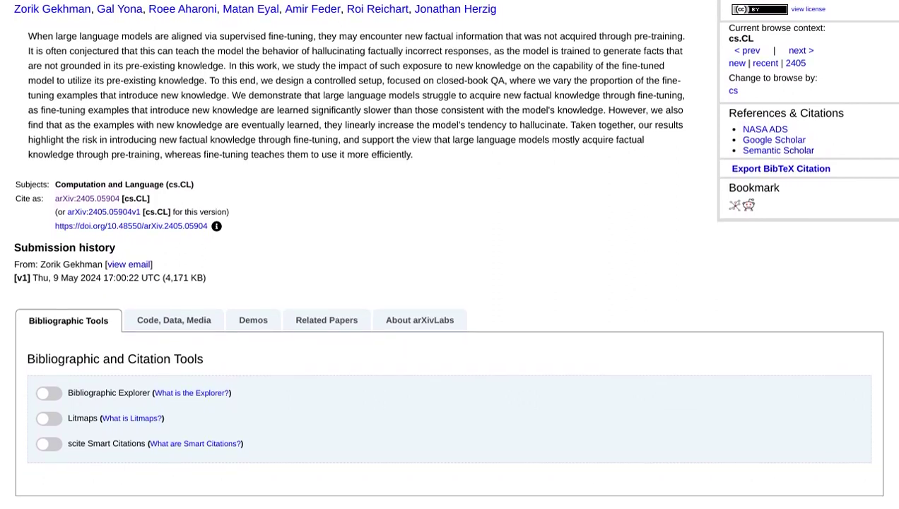
pyautogui.scroll(-3)
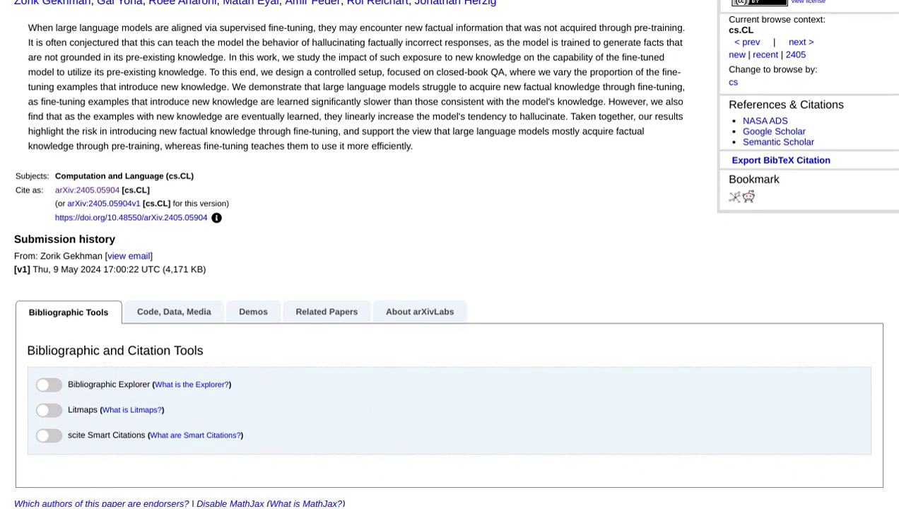
pyautogui.scroll(-3)
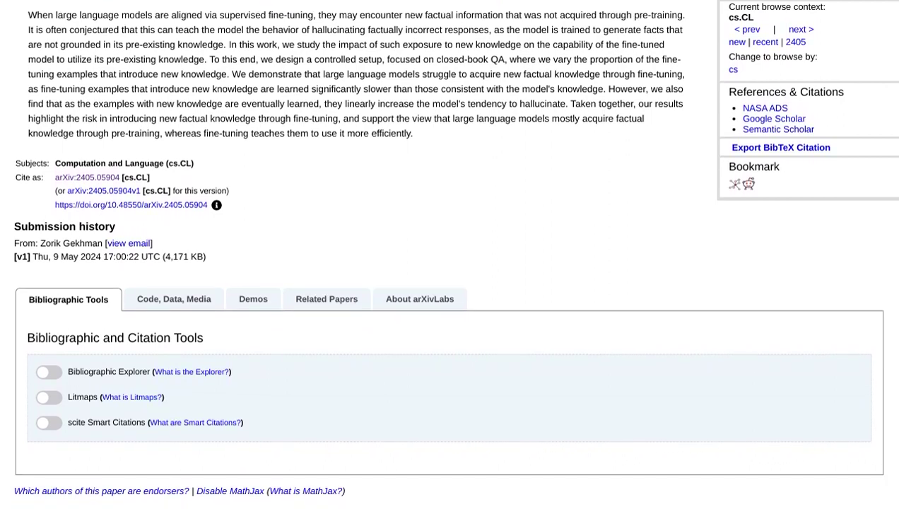
pyautogui.scroll(-3)
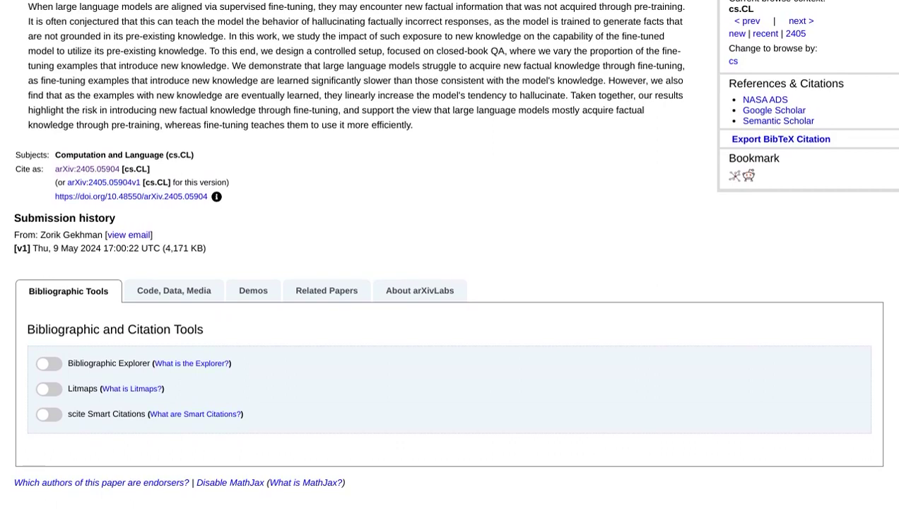
pyautogui.scroll(-3)
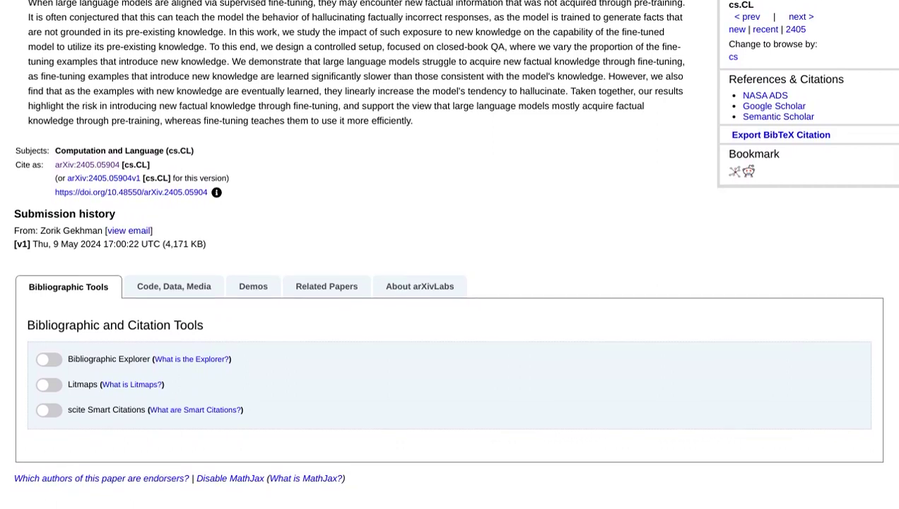
pyautogui.scroll(-3)
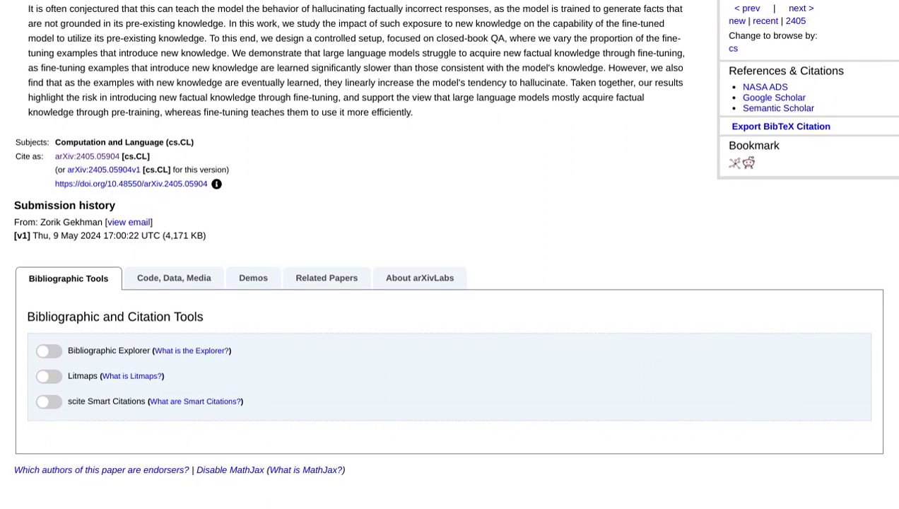
pyautogui.scroll(-3)
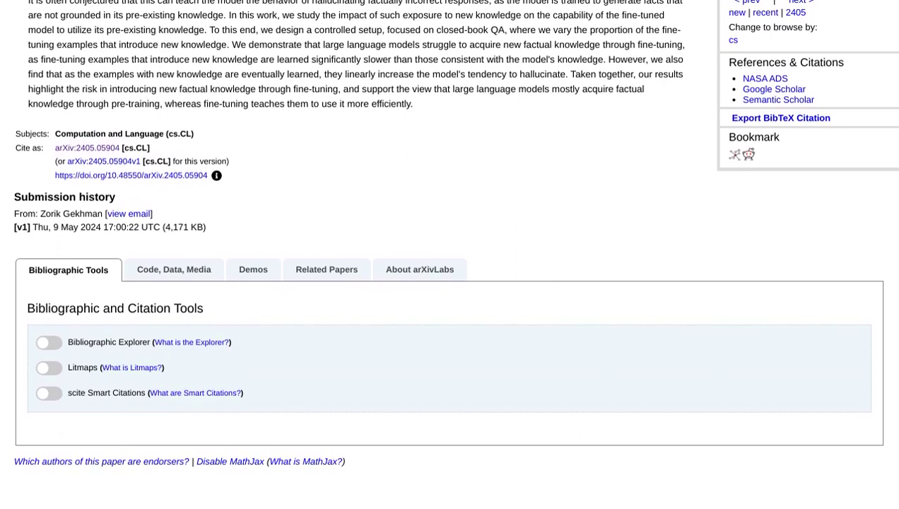
pyautogui.scroll(-3)
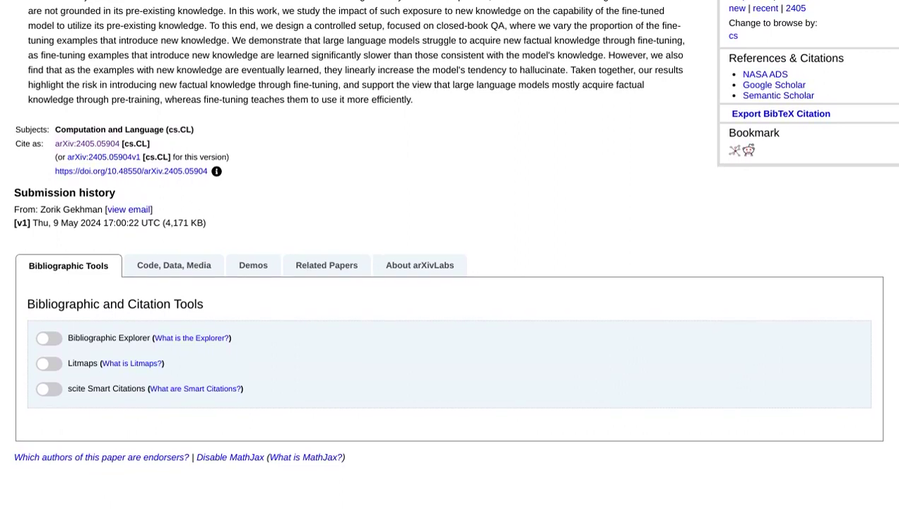
pyautogui.scroll(-3)
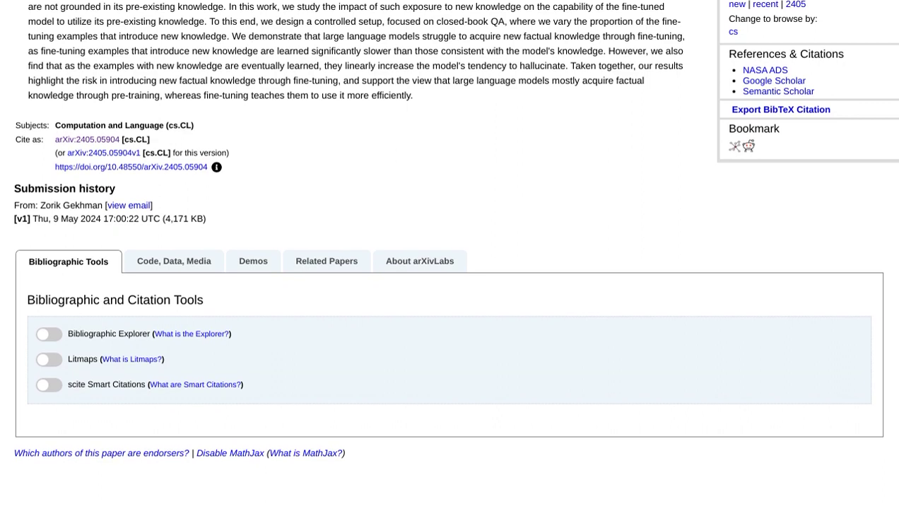
pyautogui.scroll(-3)
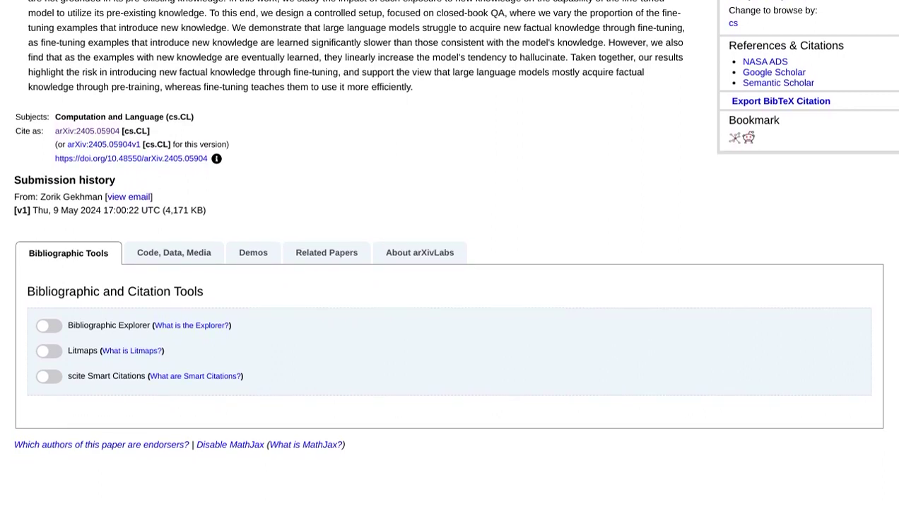
pyautogui.scroll(-3)
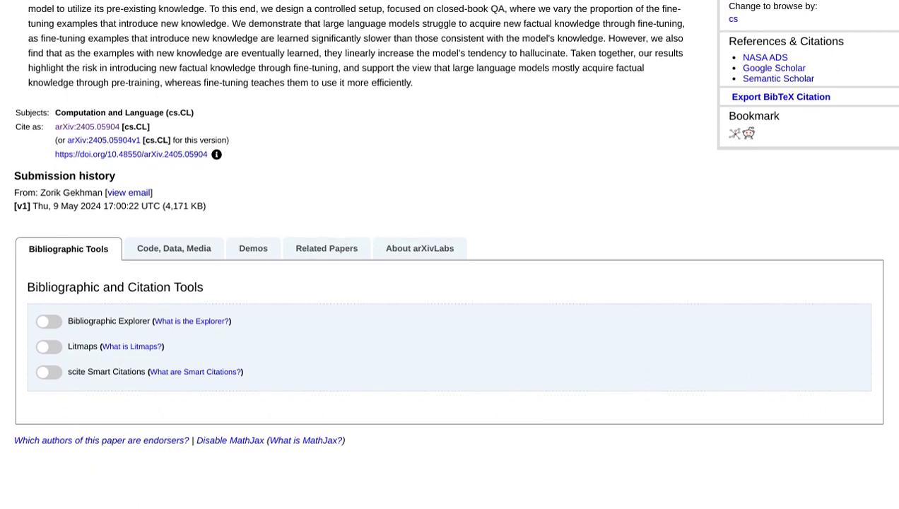
pyautogui.scroll(-3)
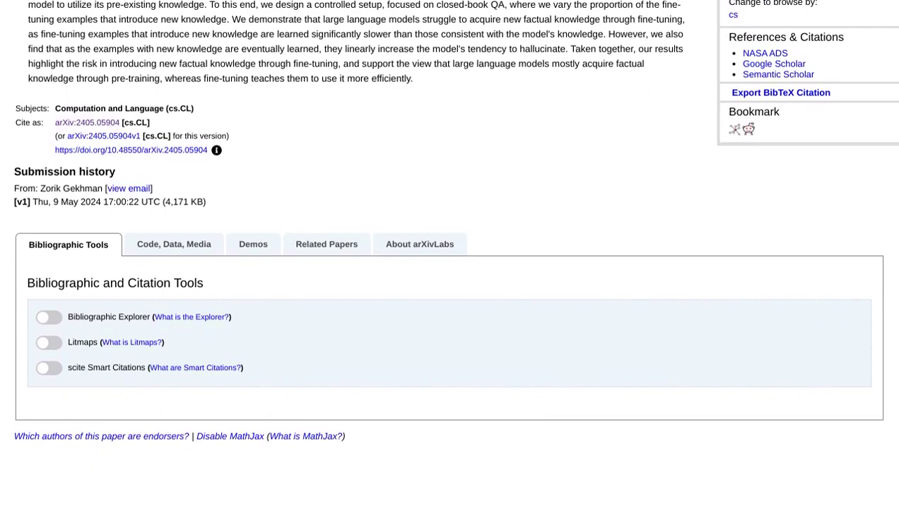
pyautogui.scroll(-3)
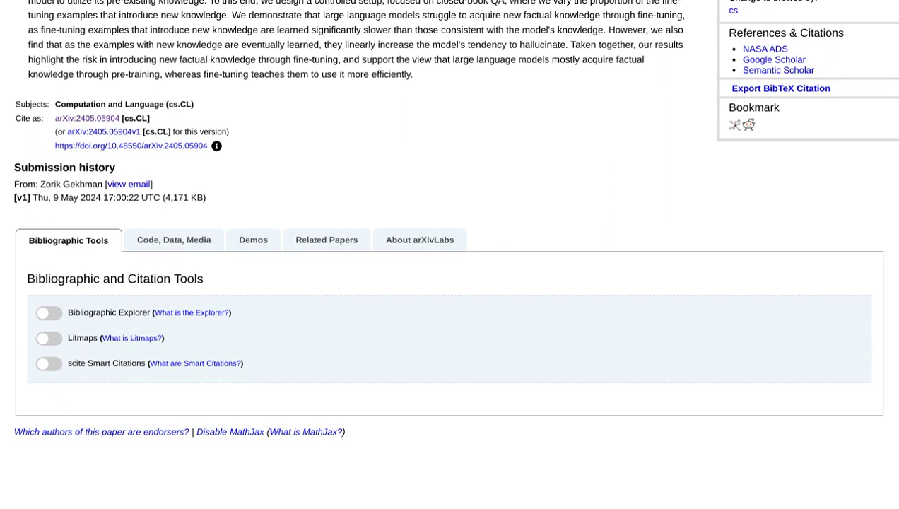
pyautogui.scroll(-3)
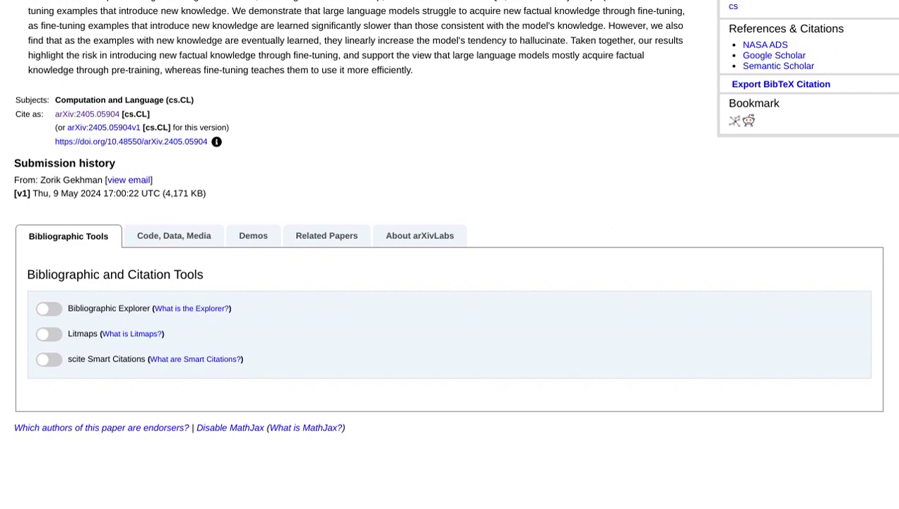
pyautogui.scroll(-3)
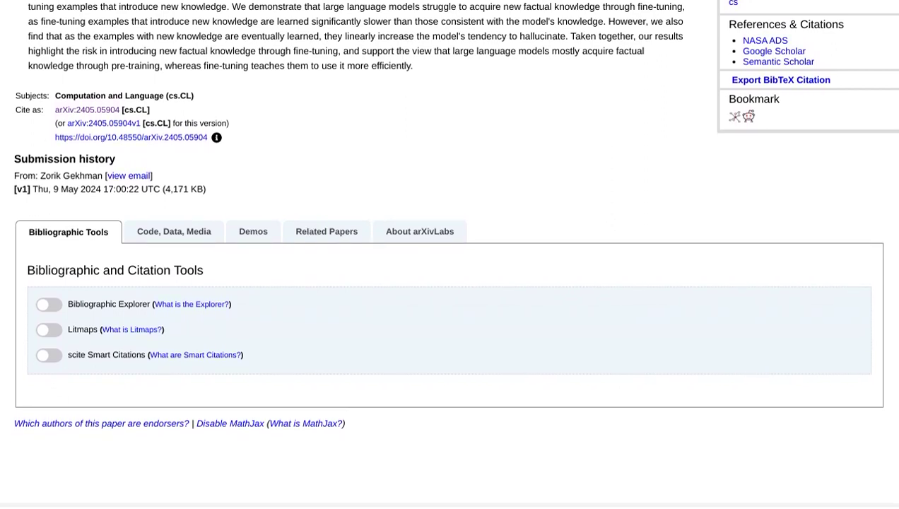
pyautogui.scroll(-3)
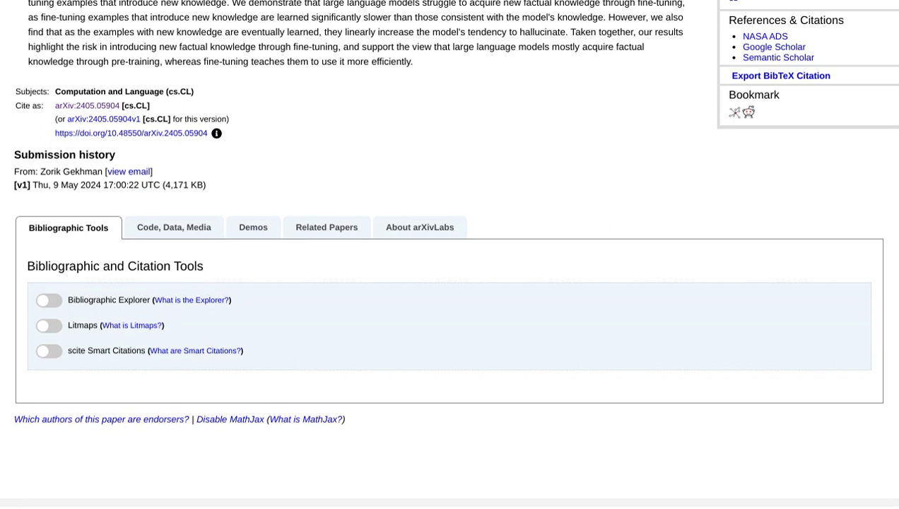
pyautogui.scroll(-3)
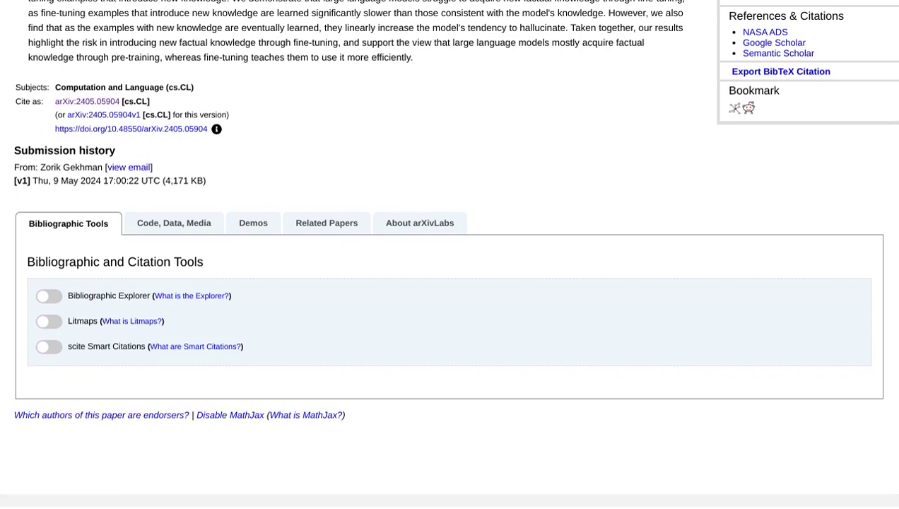
pyautogui.scroll(-3)
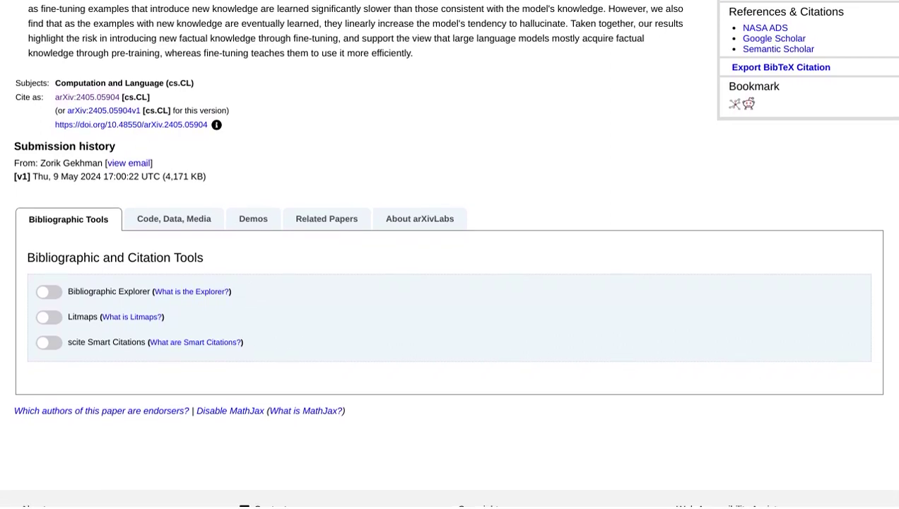
pyautogui.scroll(-3)
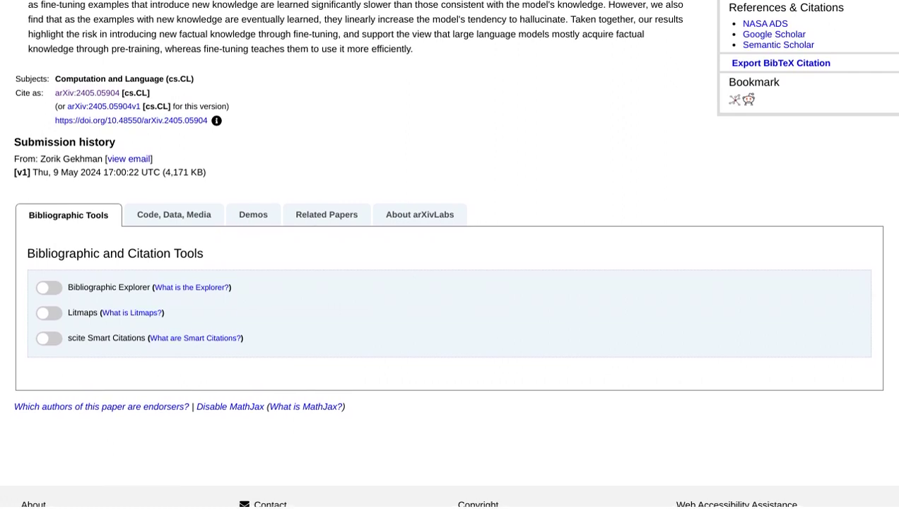
pyautogui.scroll(-3)
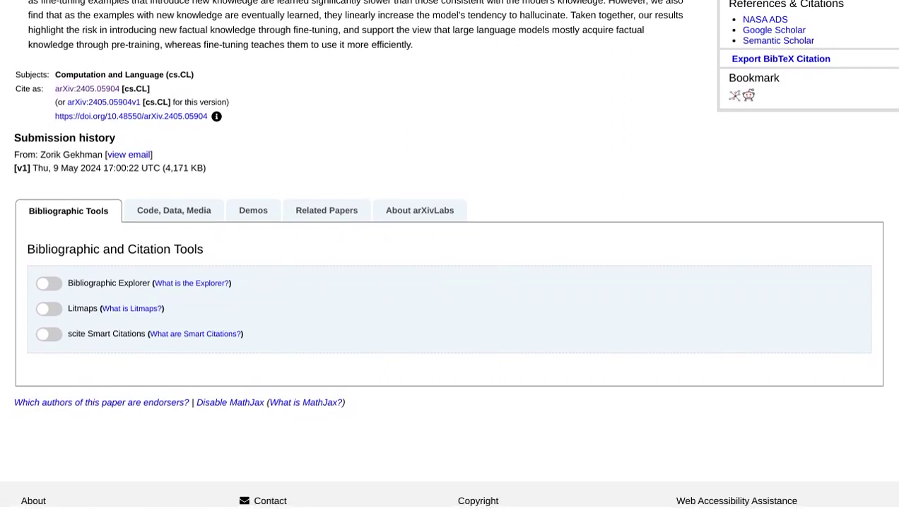
pyautogui.scroll(-3)
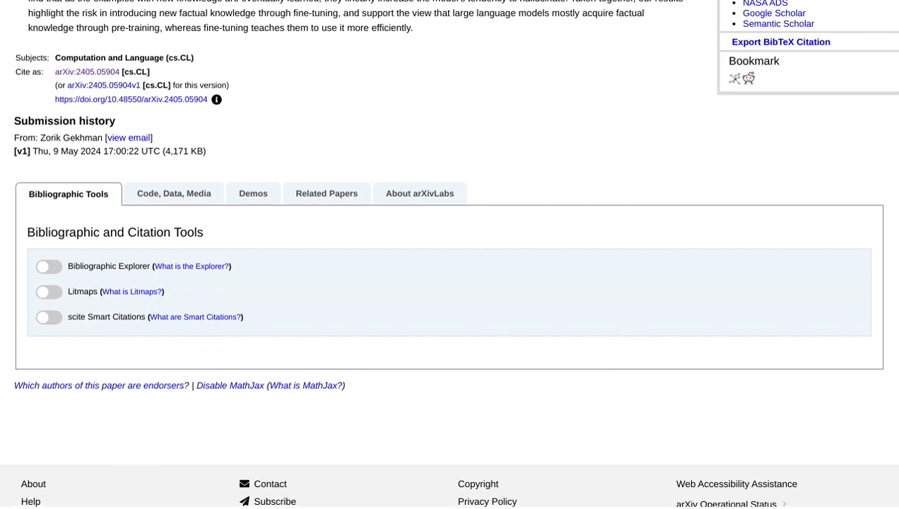
pyautogui.scroll(-3)
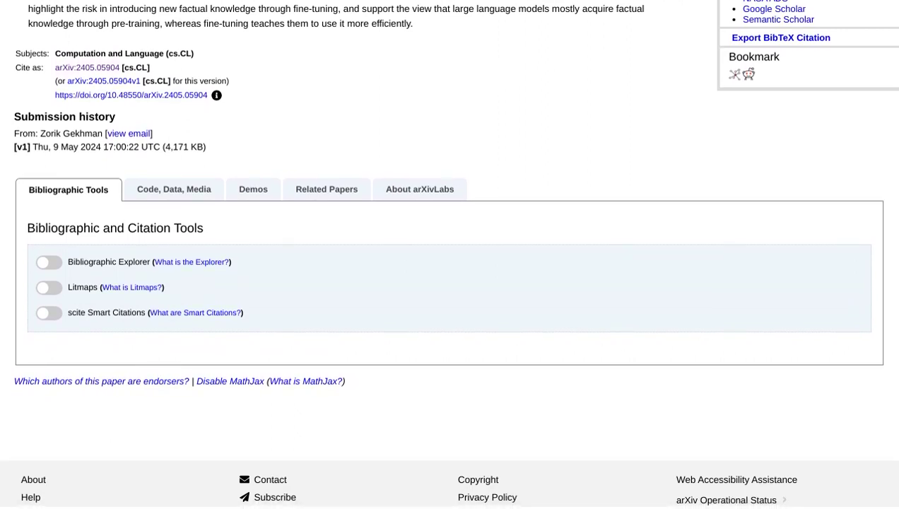
pyautogui.scroll(-3)
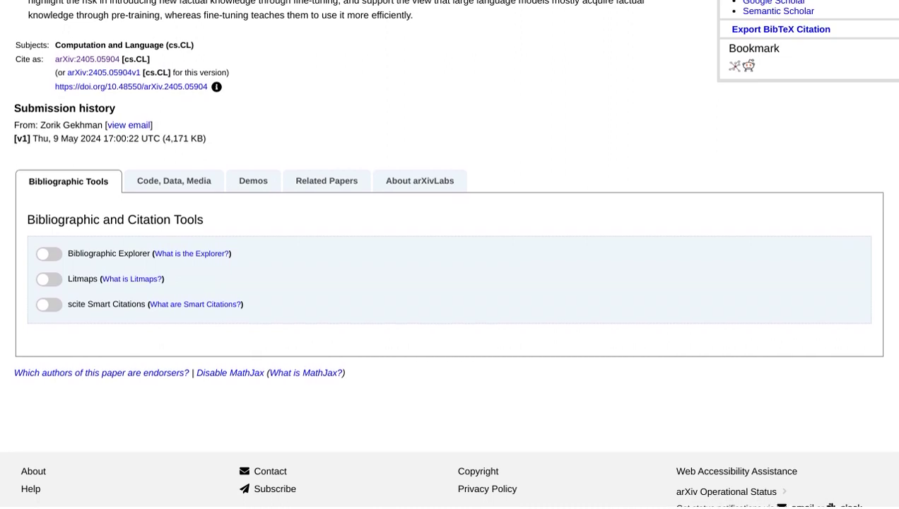
pyautogui.scroll(-3)
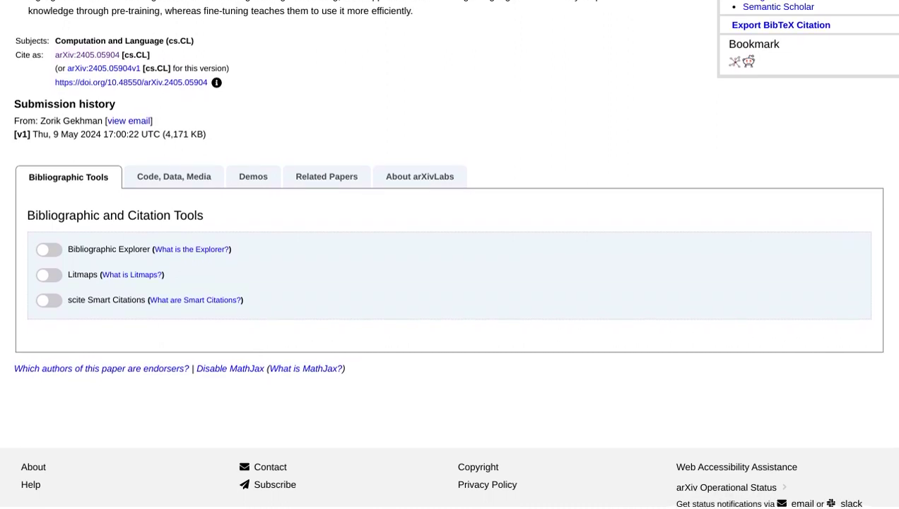
pyautogui.scroll(-3)
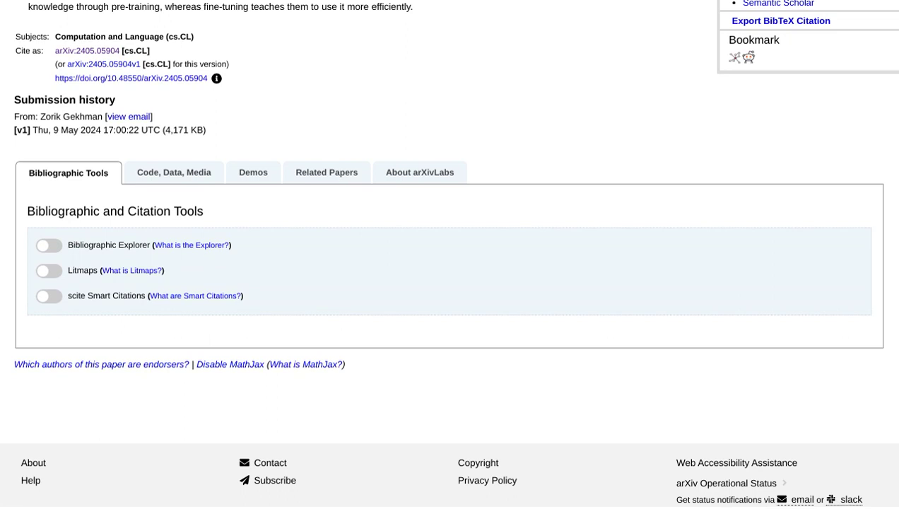
pyautogui.scroll(-3)
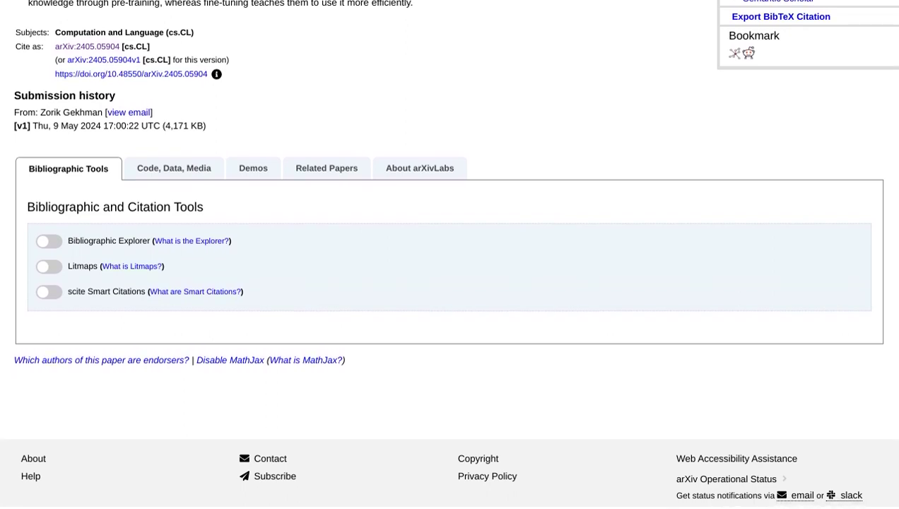
pyautogui.scroll(-3)
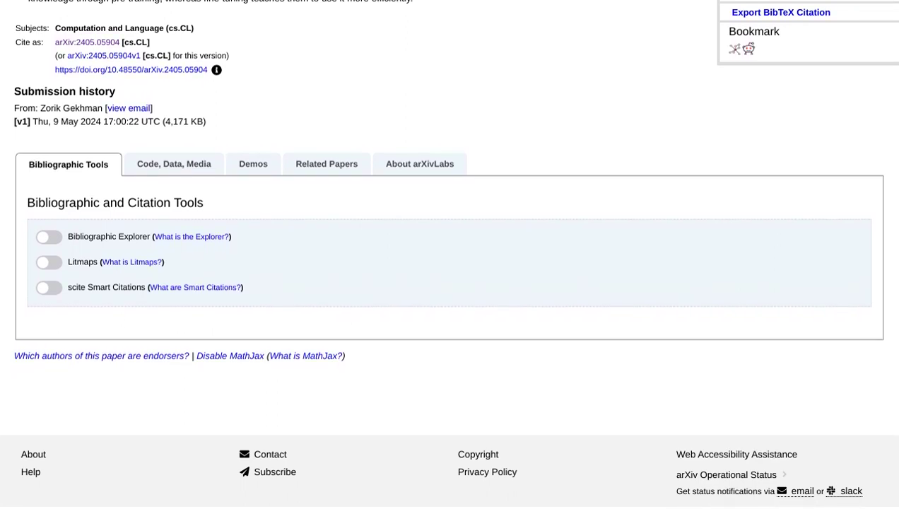
pyautogui.scroll(-3)
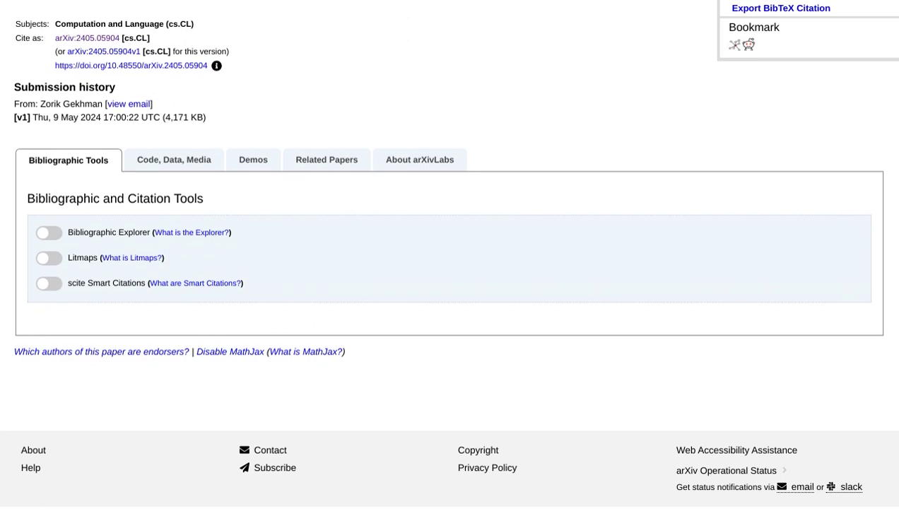